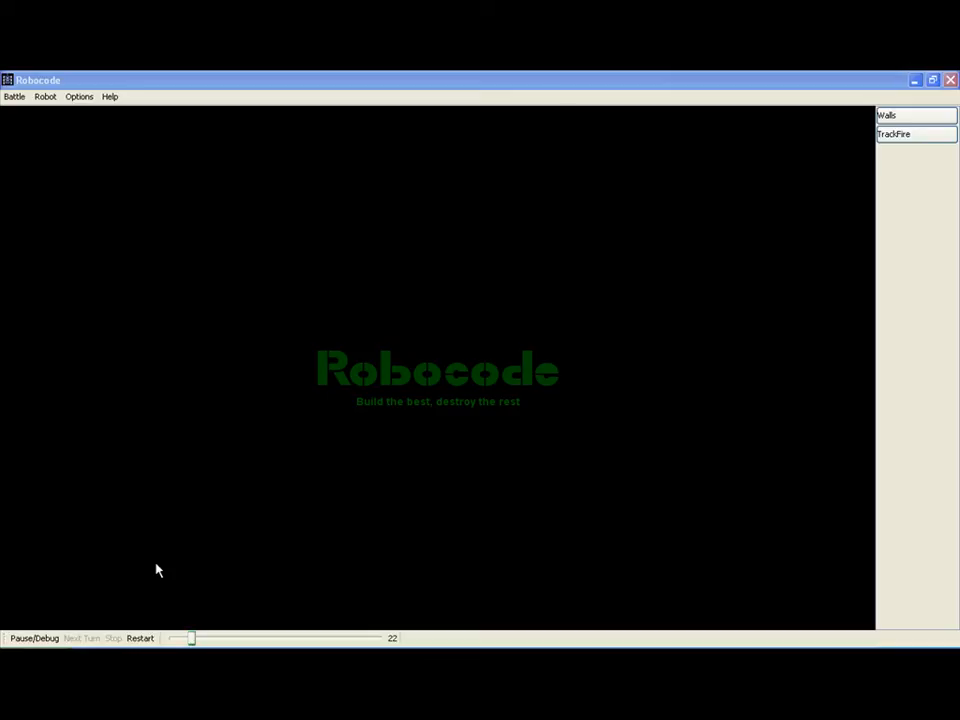
pyautogui.moveTo(36, 183)
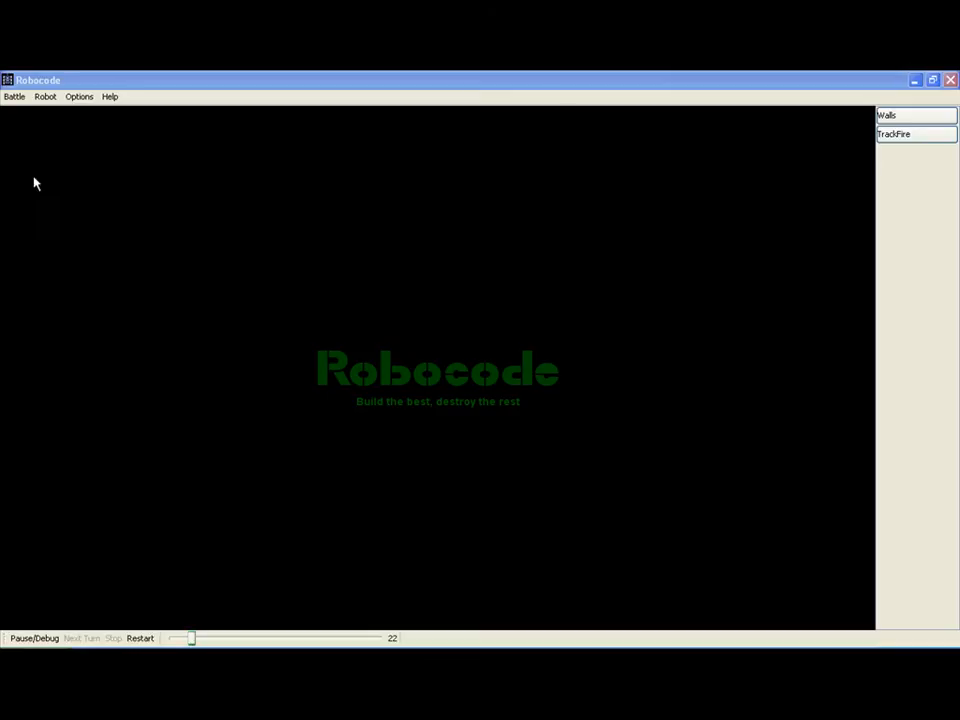
# Create a new battle and view the sample Walls robot, with Walls and TrackFire selected
pyautogui.click(14, 96)
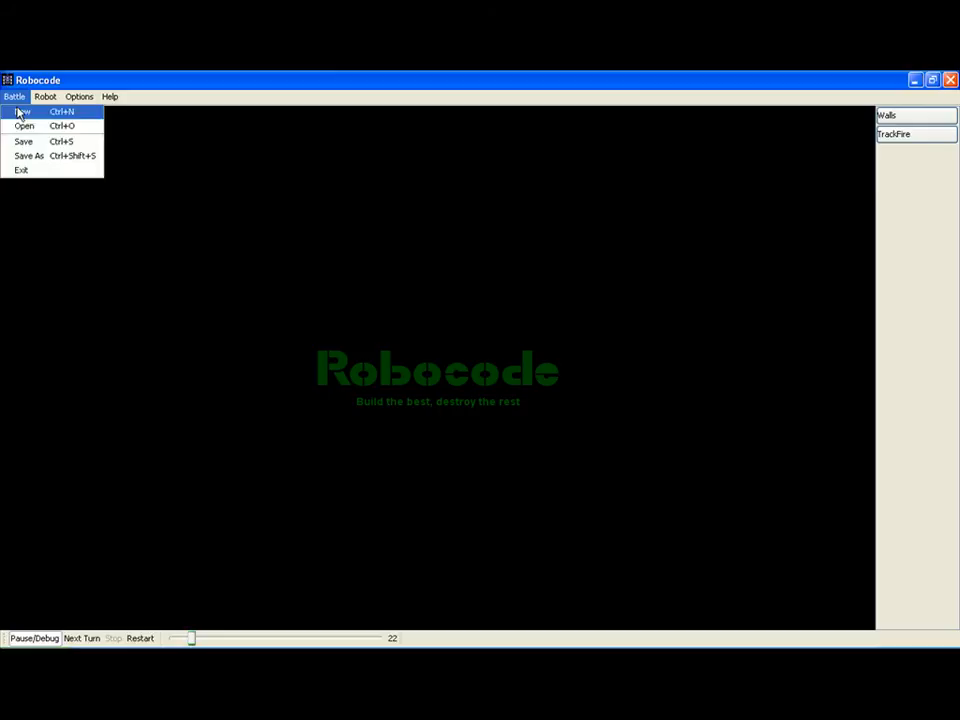
pyautogui.click(22, 111)
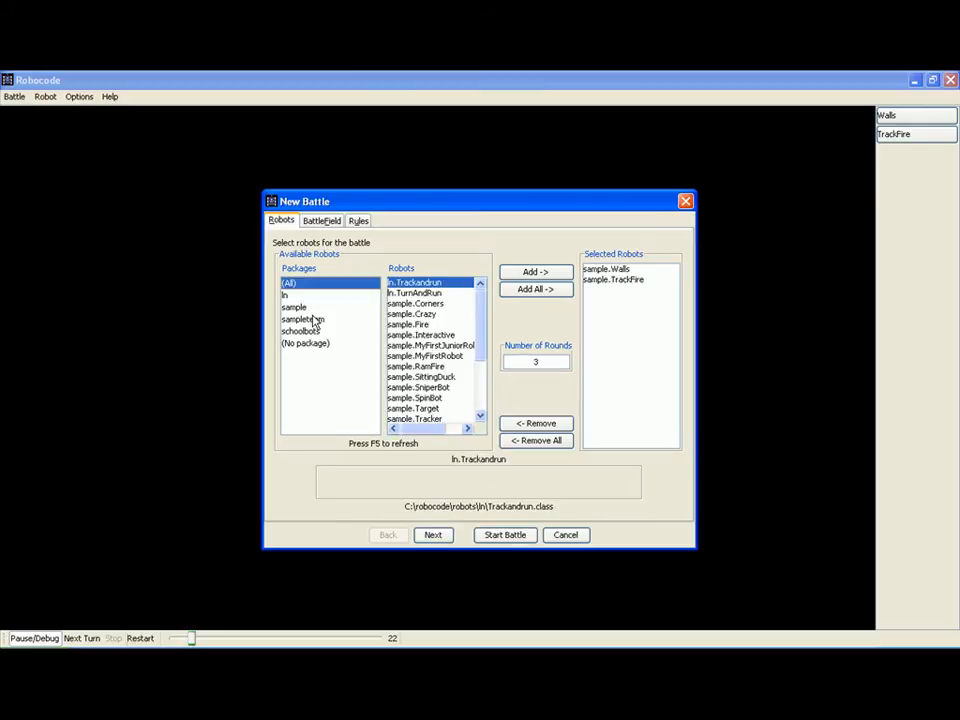
pyautogui.click(294, 307)
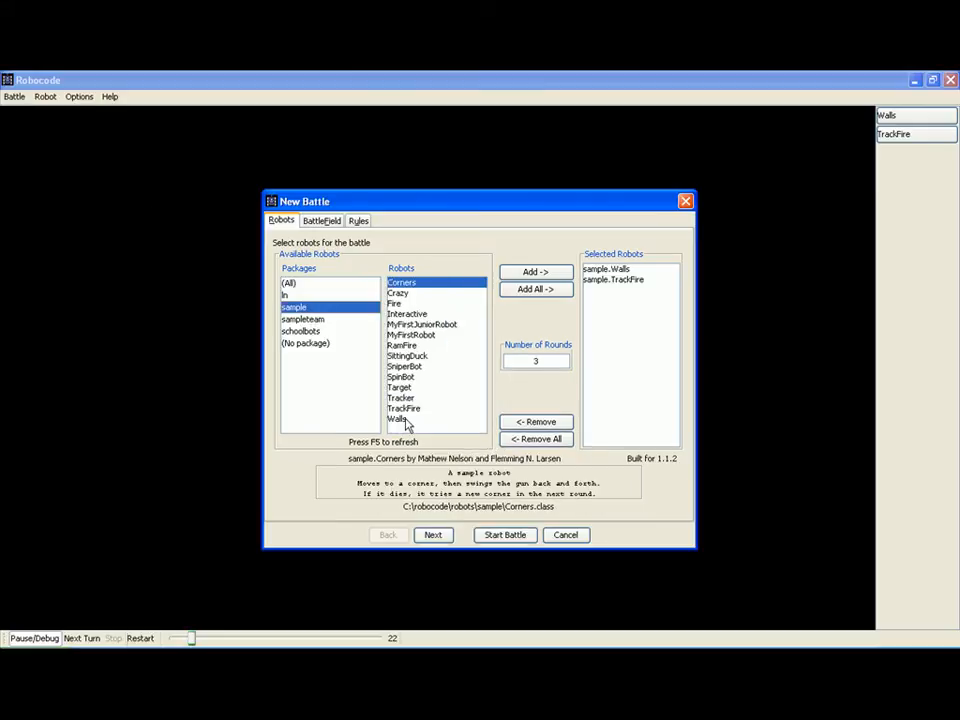
pyautogui.click(398, 419)
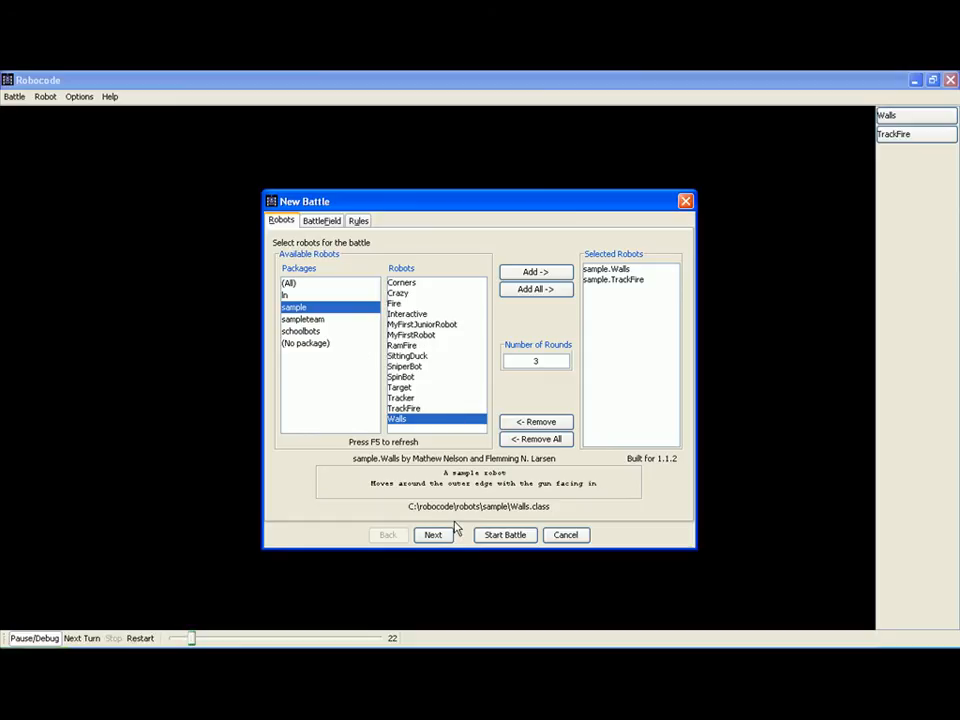
# Start the Walls versus TrackFire battle and let all three rounds play
pyautogui.click(505, 534)
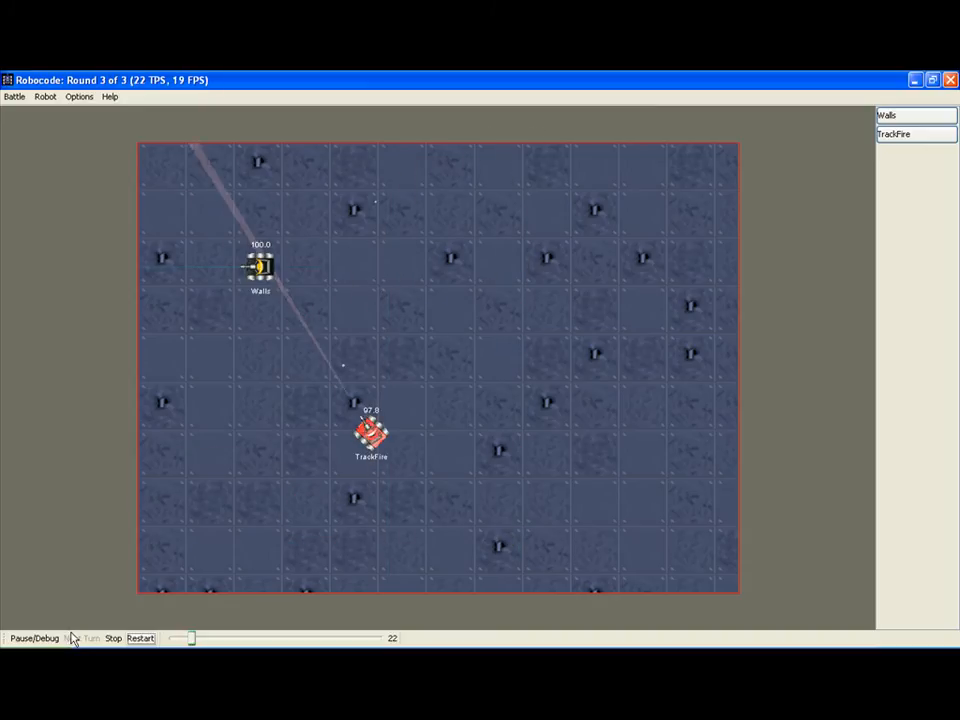
# Replace TrackFire with schoolbots' WallKiller and start the Walls versus WallKiller battle
pyautogui.click(112, 638)
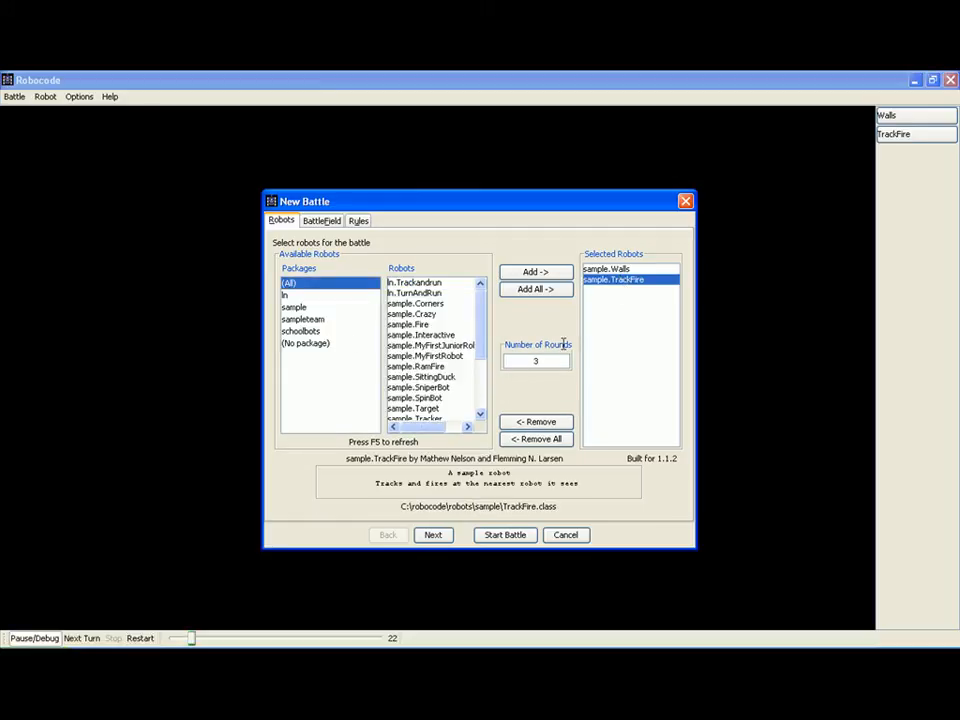
pyautogui.click(301, 331)
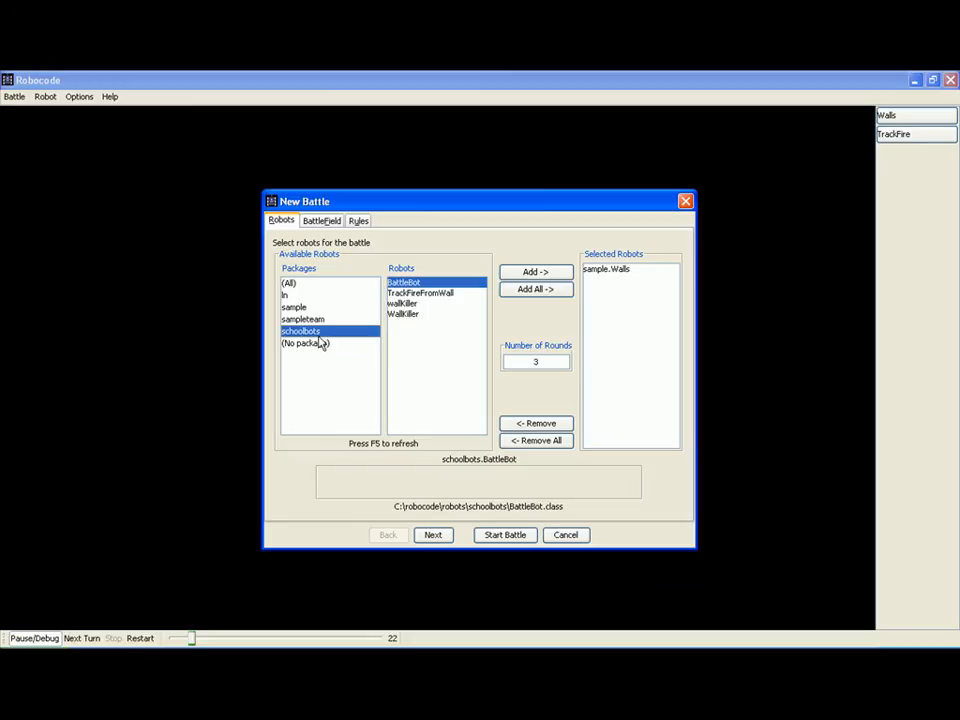
pyautogui.click(536, 271)
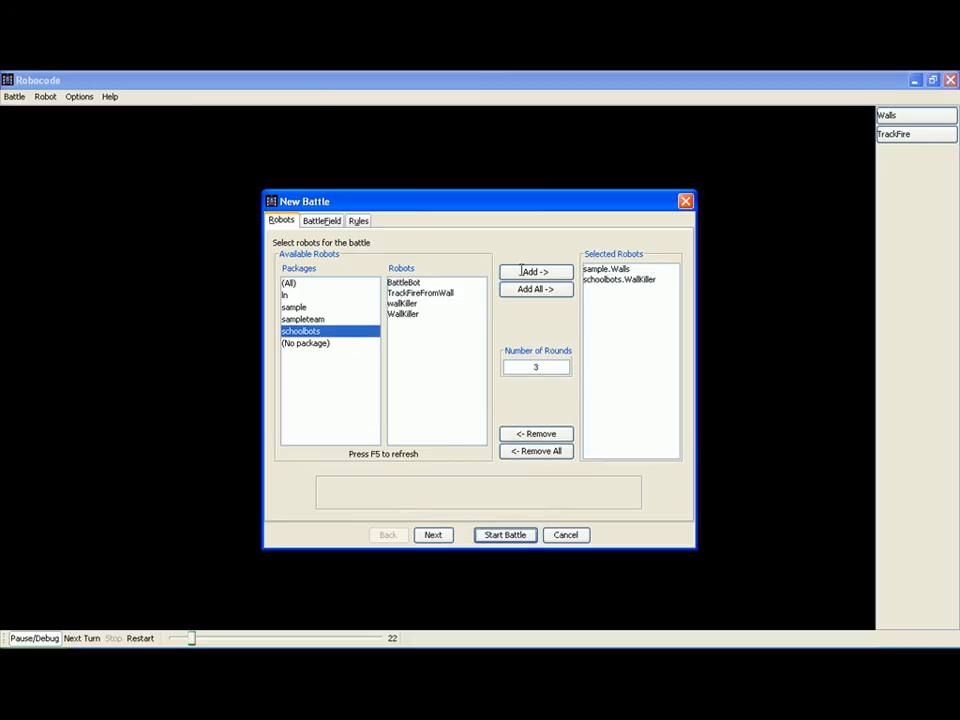
pyautogui.click(504, 534)
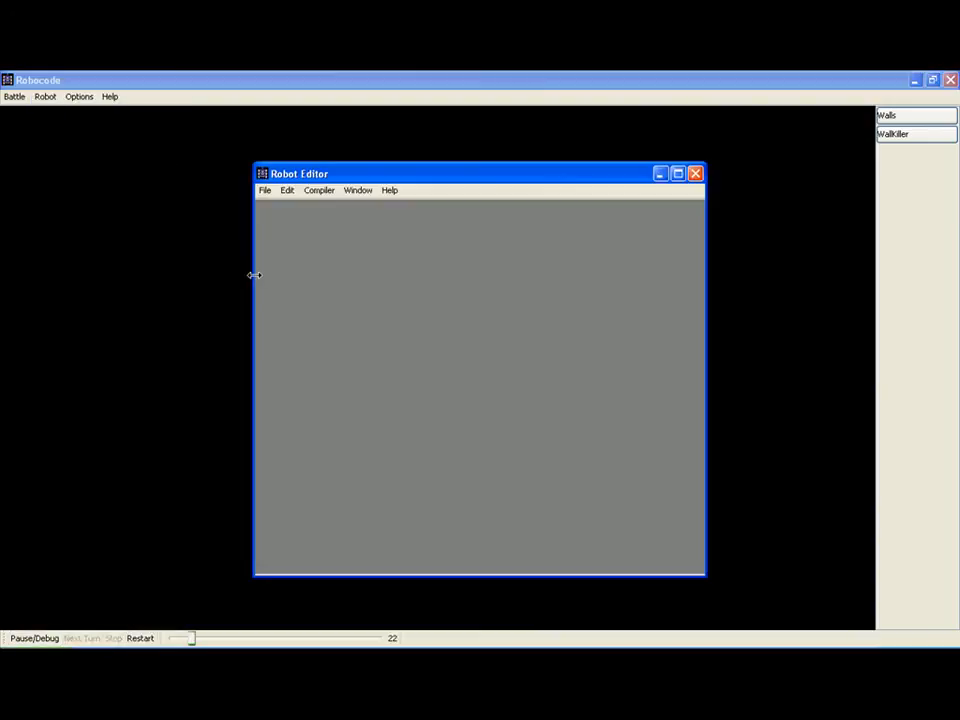
# Open the Robot Editor's file-open dialog and enter the schoolbots folder
pyautogui.click(265, 190)
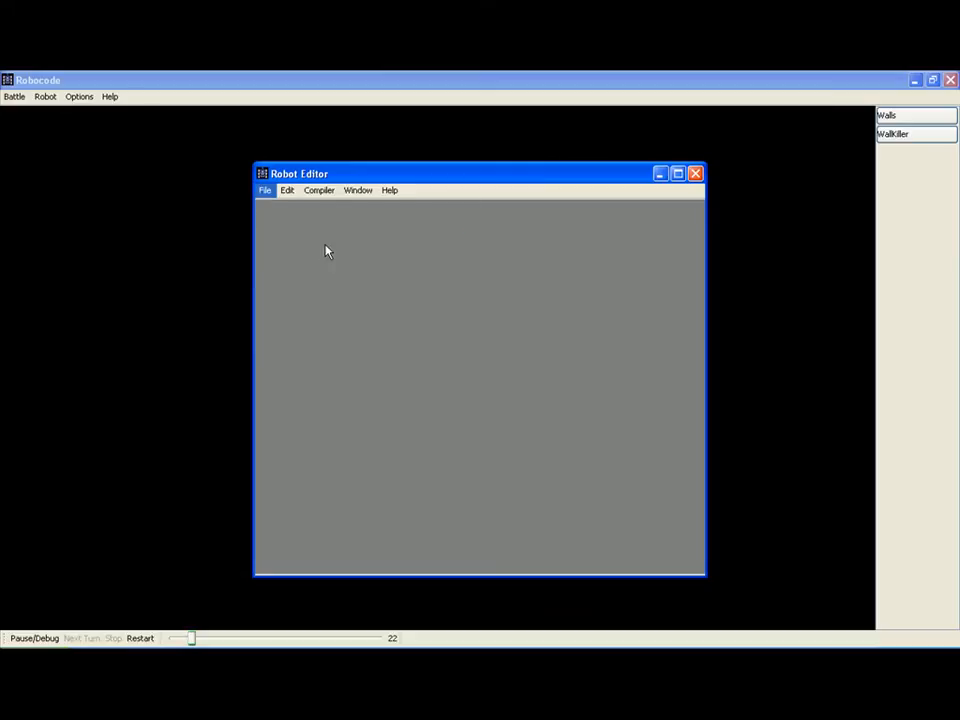
pyautogui.click(265, 190)
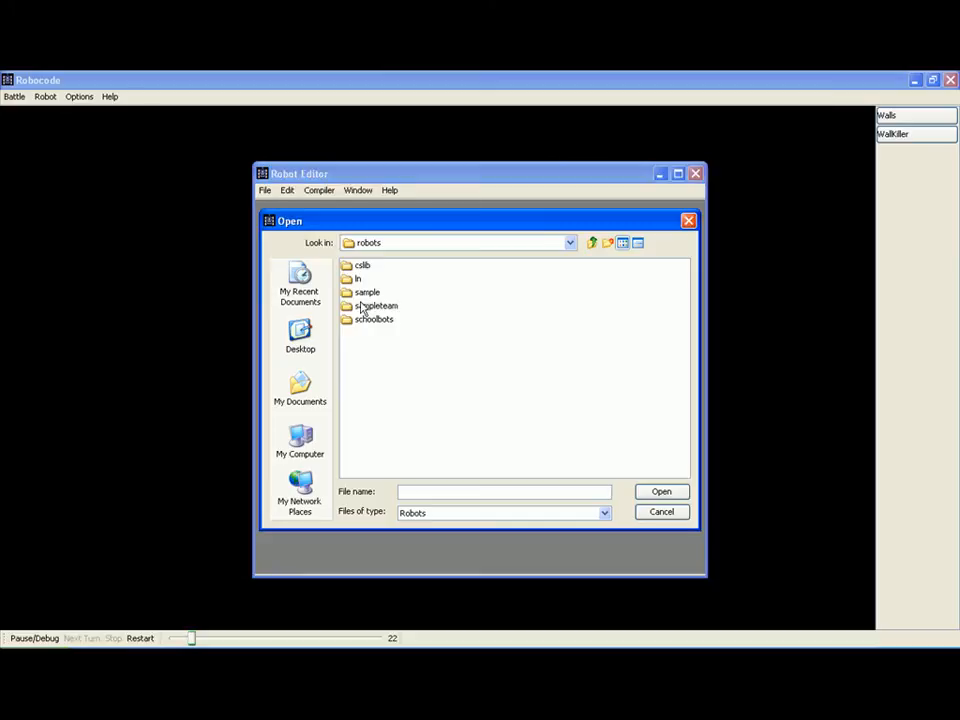
pyautogui.doubleClick(374, 319)
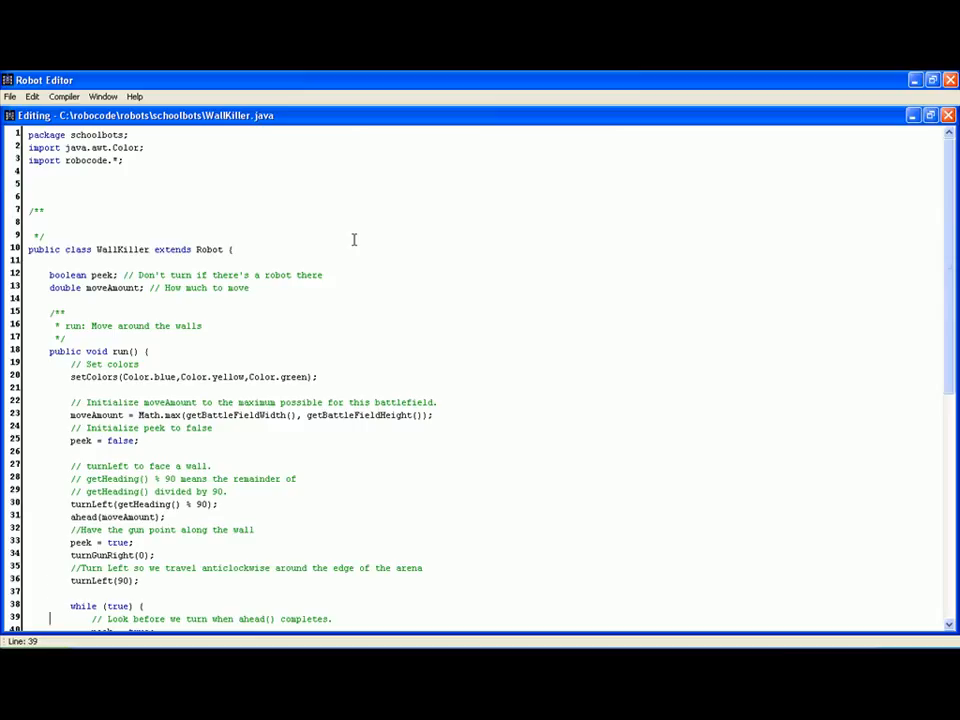
pyautogui.scroll(-3)
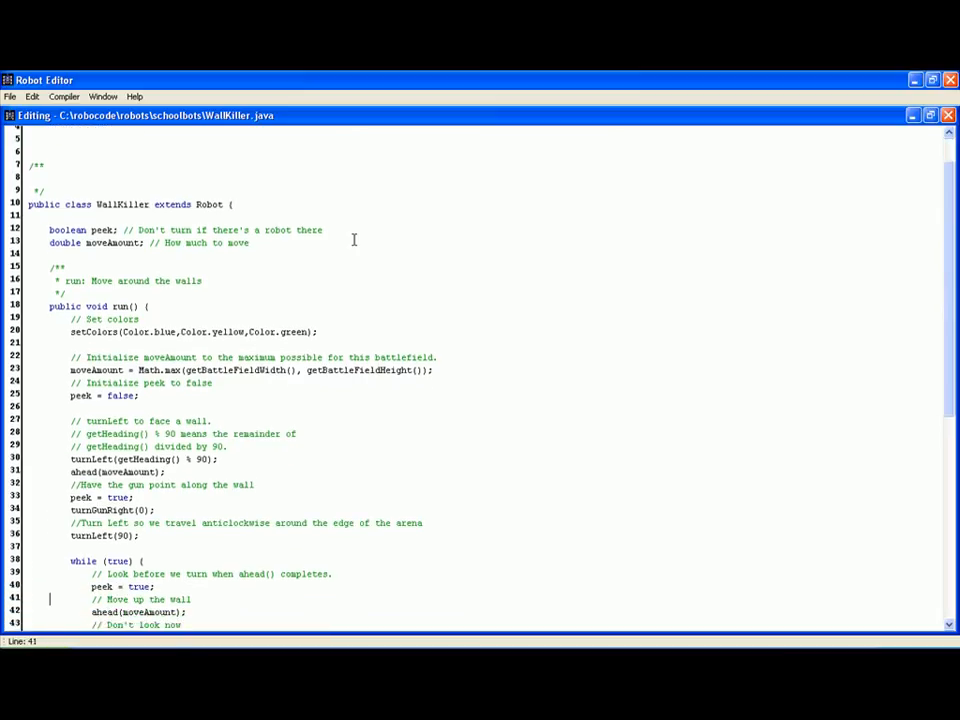
pyautogui.click(50, 471)
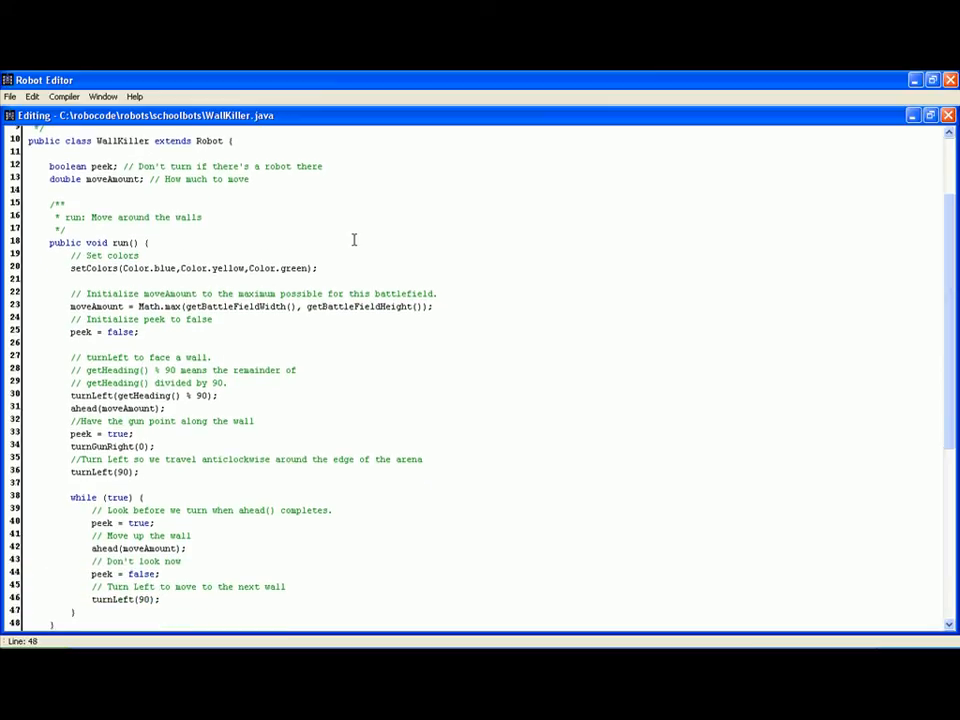
pyautogui.scroll(-3)
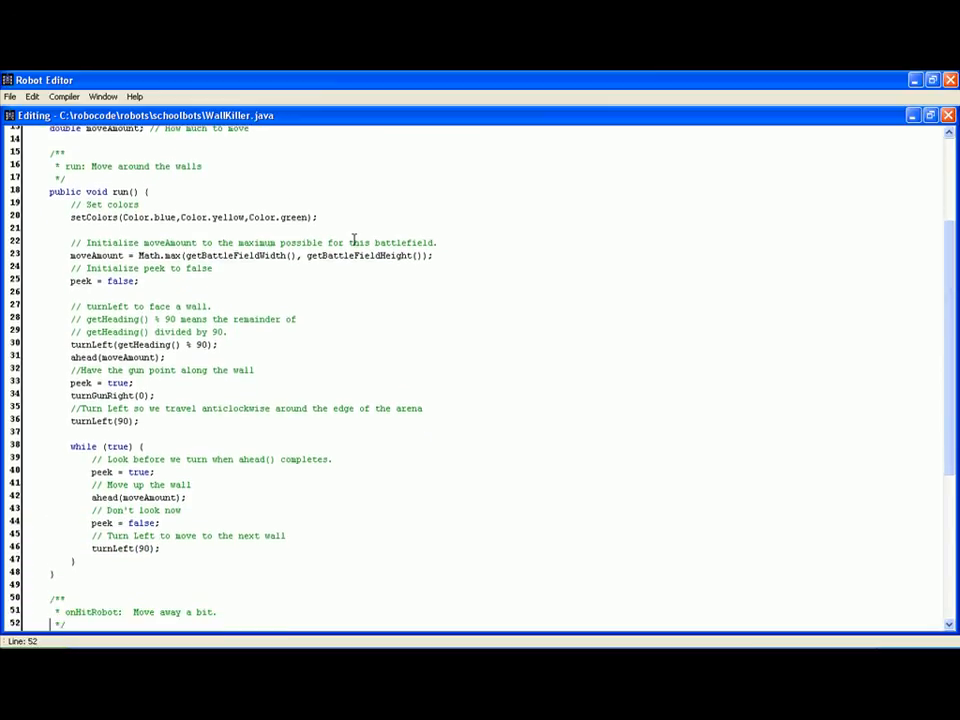
pyautogui.scroll(-3)
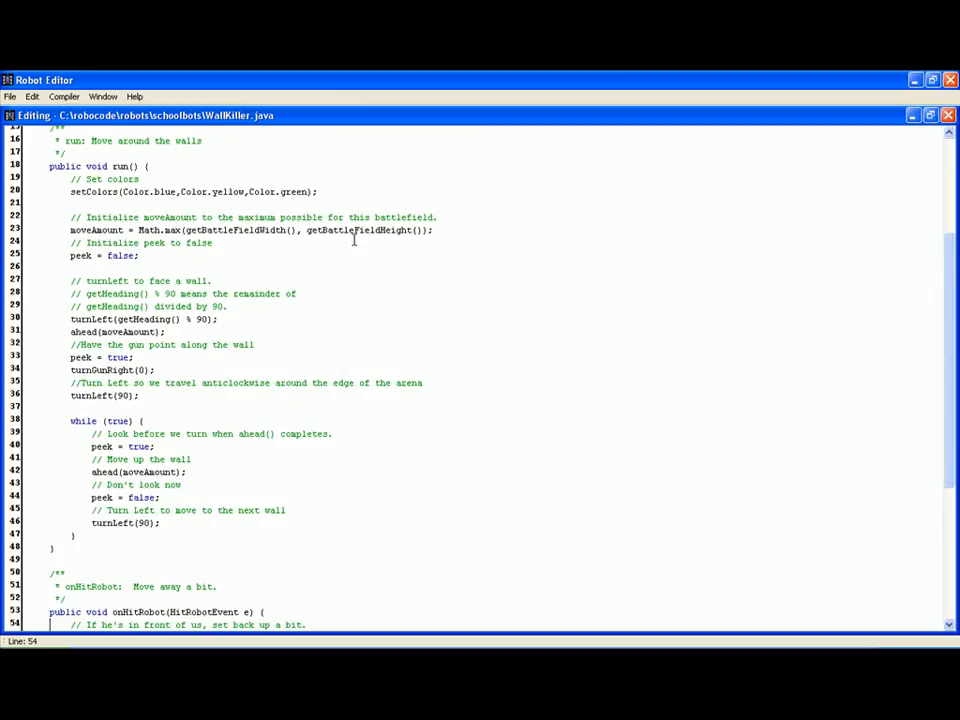
pyautogui.scroll(-3)
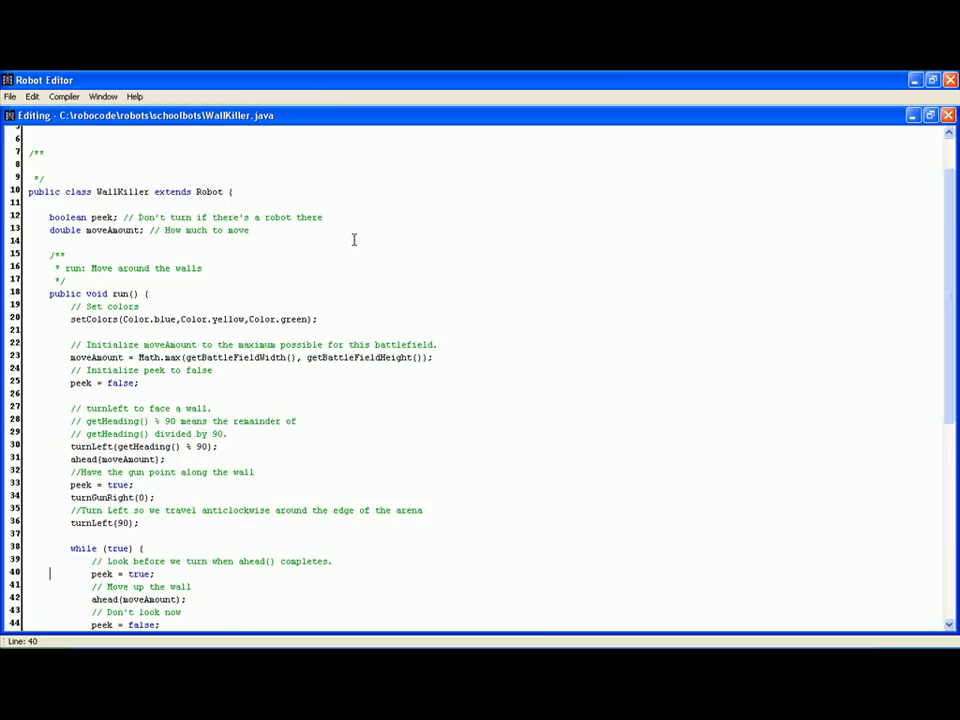
pyautogui.click(50, 471)
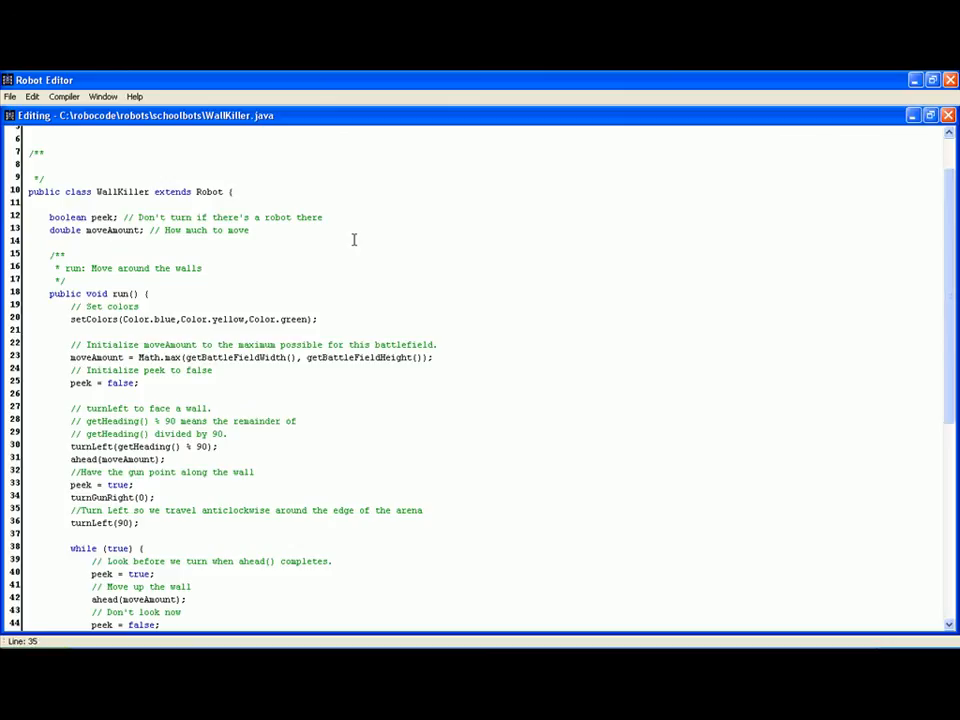
pyautogui.click(50, 534)
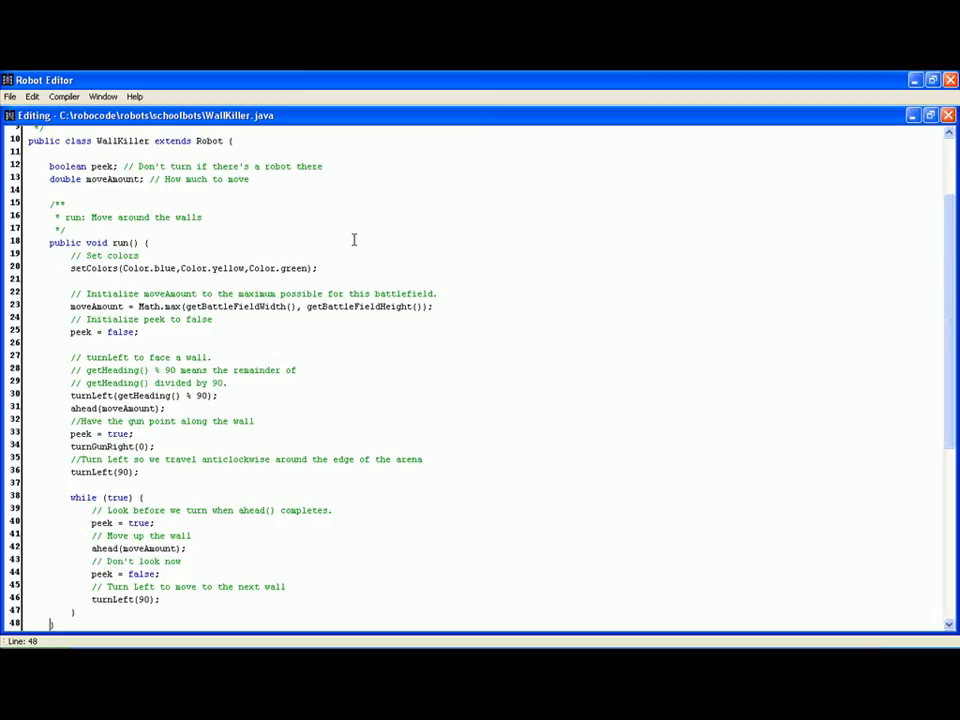
pyautogui.scroll(-3)
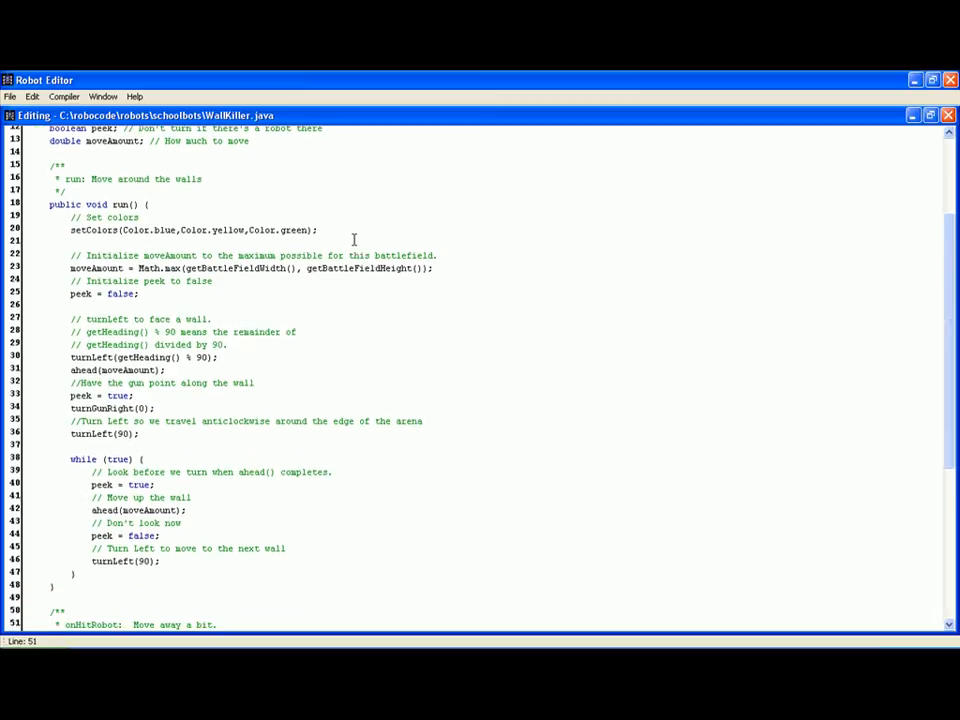